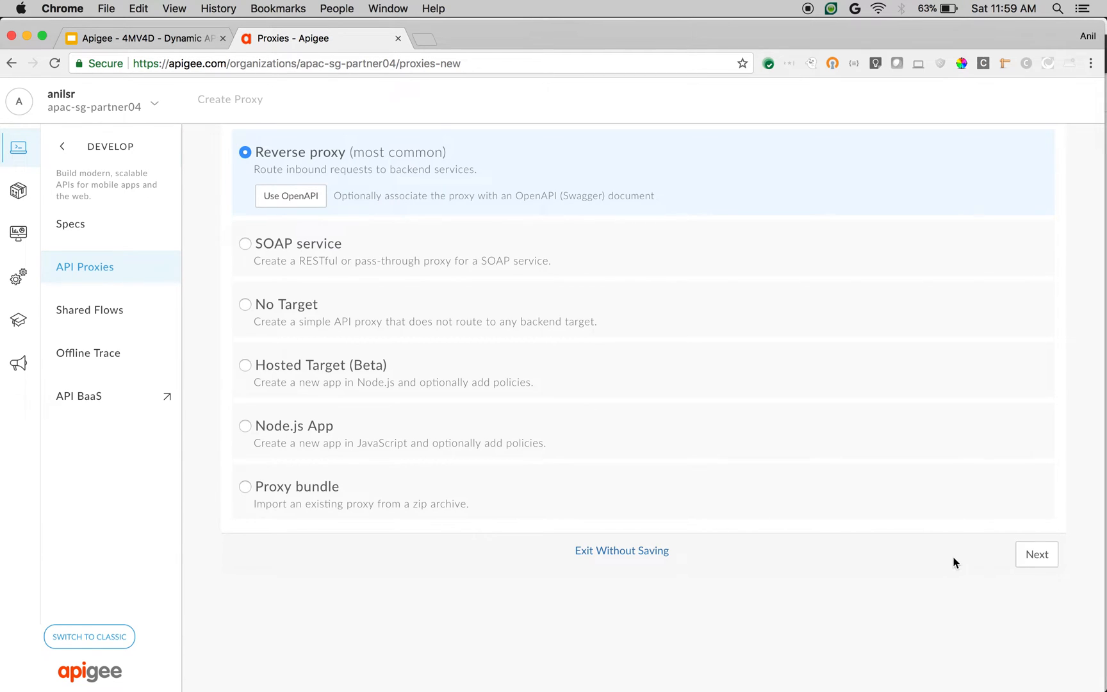
# Define a reverse proxy named Dynamic-Cache at base path /v1/mock-api with an http target URL
pyautogui.click(1037, 555)
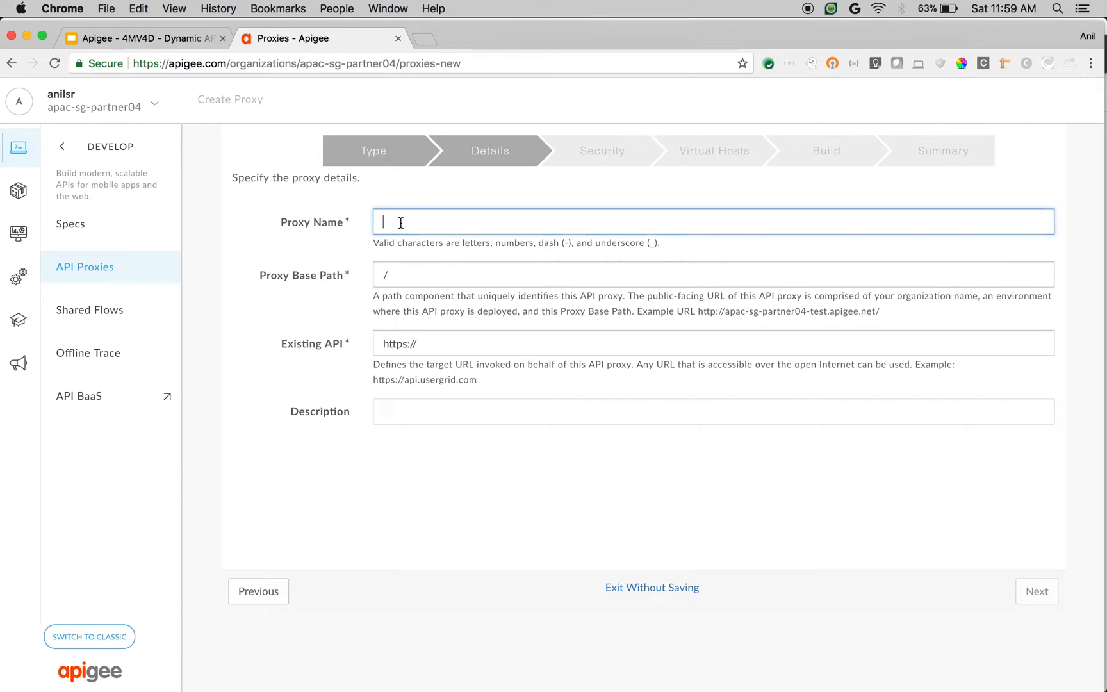
pyautogui.write('Dynamic-Cache')
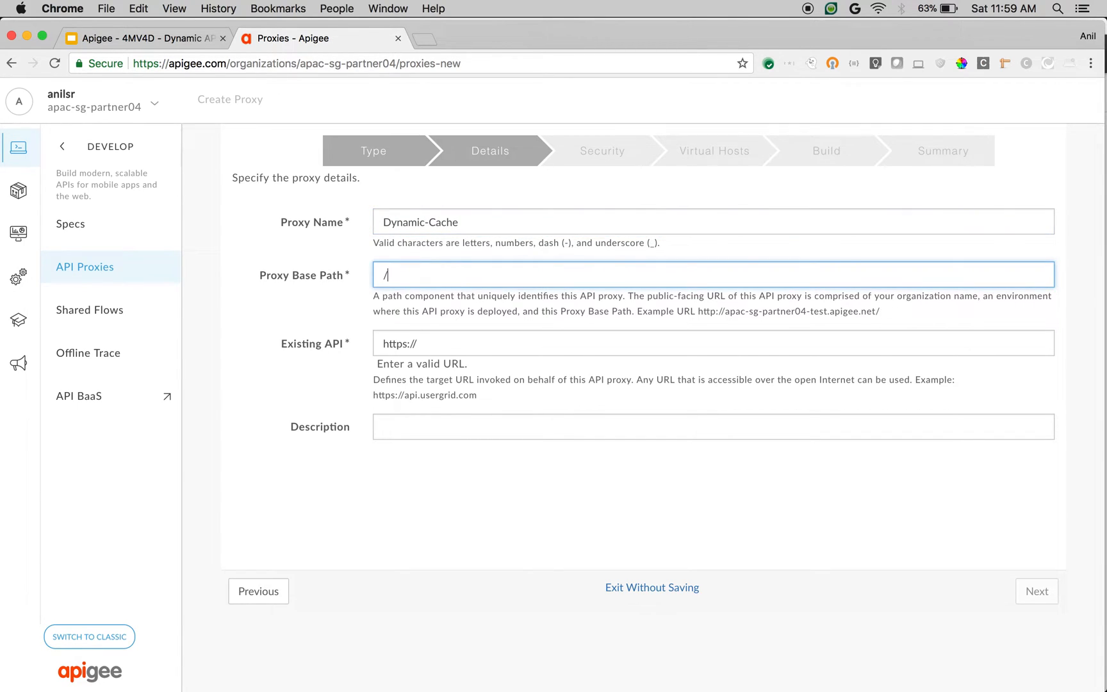
pyautogui.write('v1/mock-api')
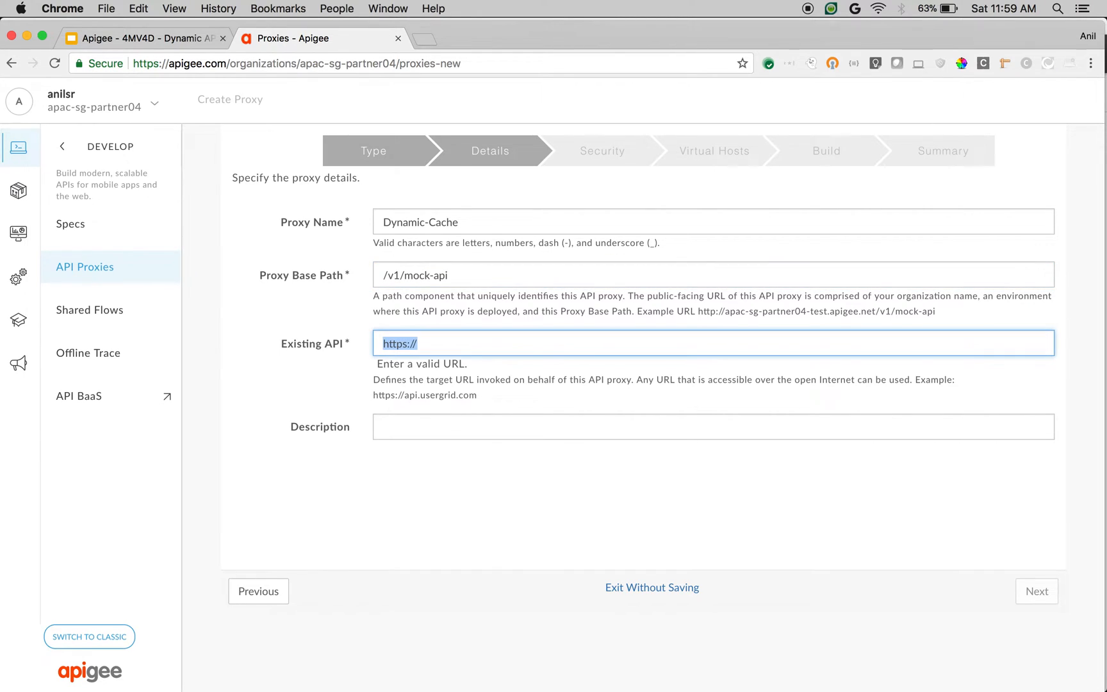
pyautogui.write('http://')
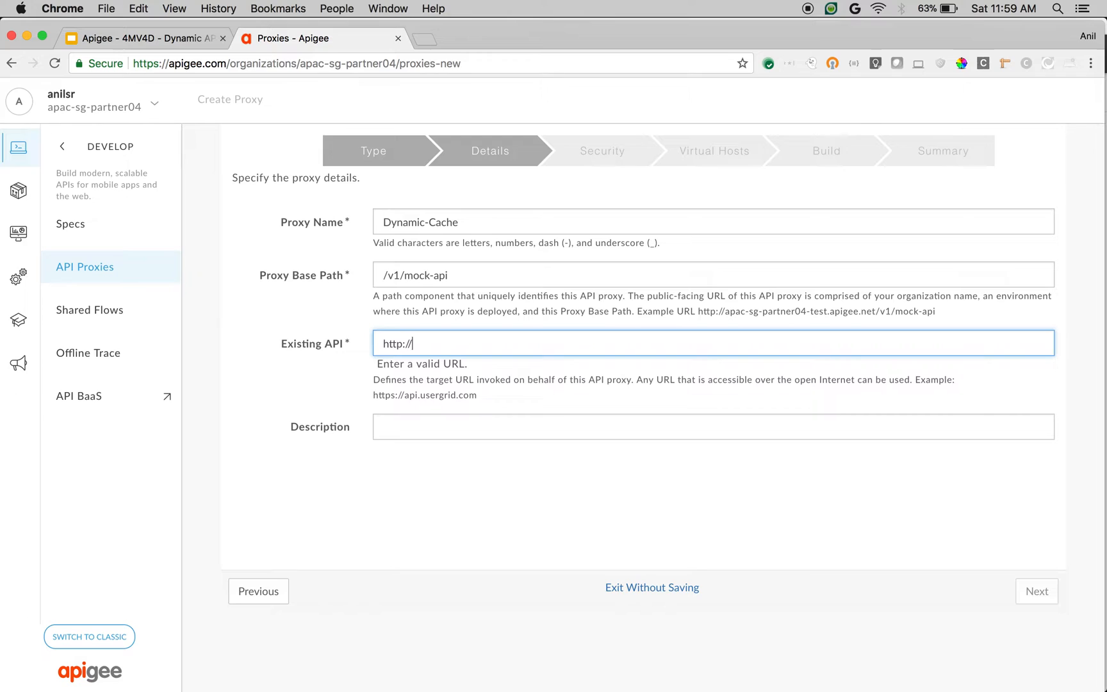
pyautogui.write('httpnino')
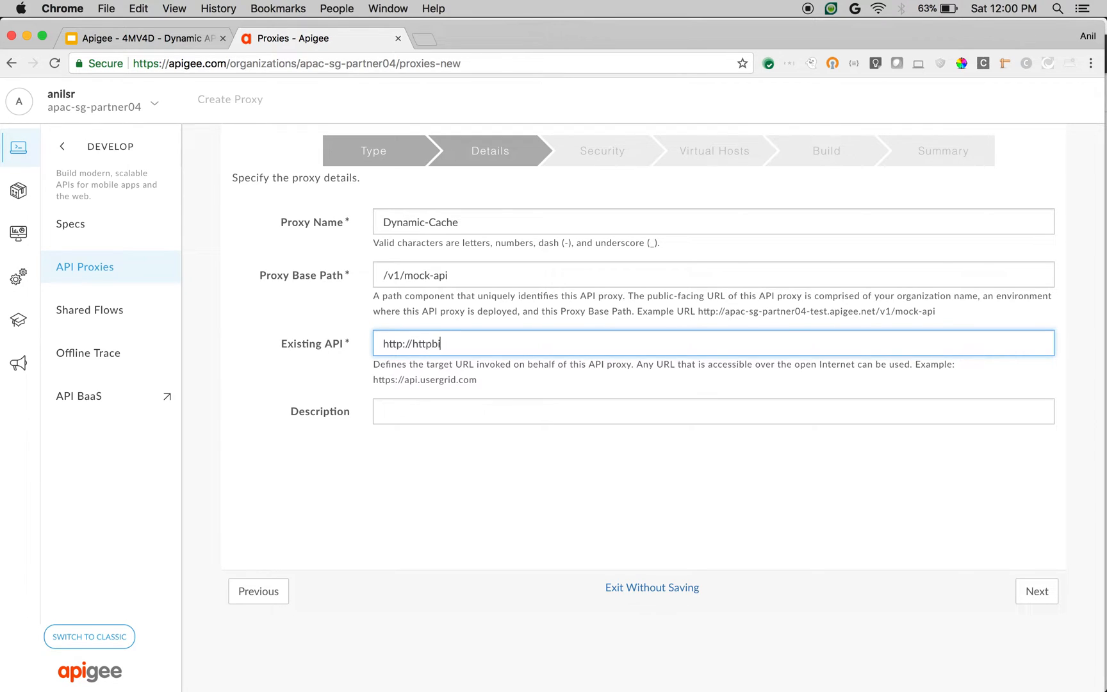
# Choose pass-through (no authorization) security, then build the proxy and deploy it to test
pyautogui.click(1037, 590)
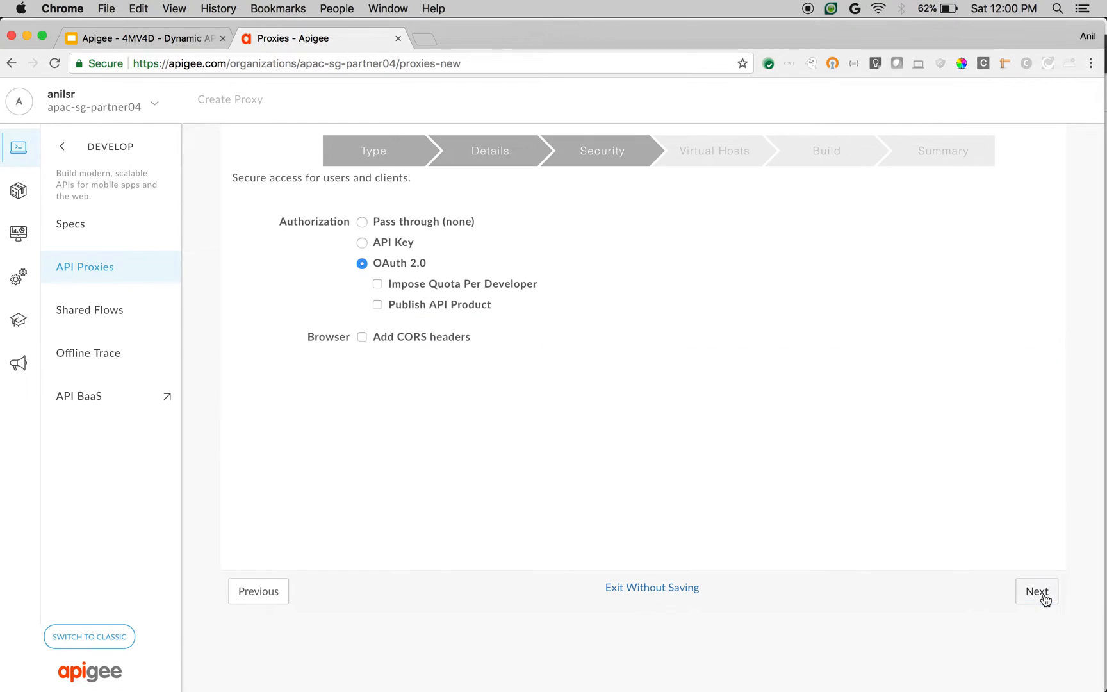
pyautogui.click(362, 220)
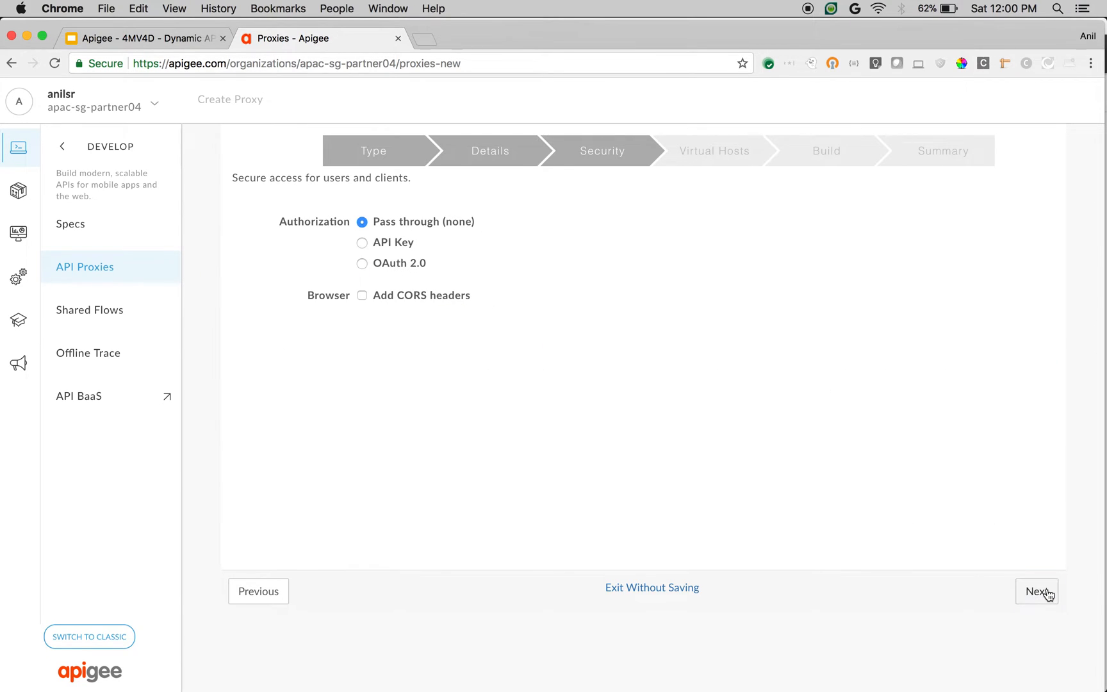
pyautogui.click(1036, 591)
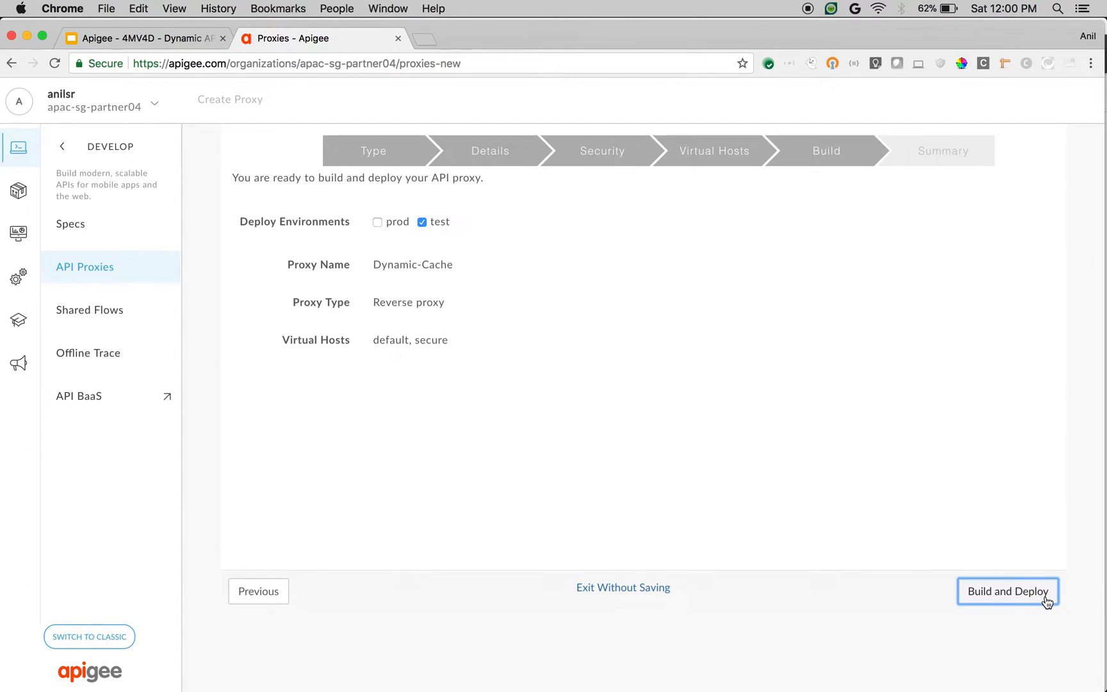
pyautogui.click(1007, 591)
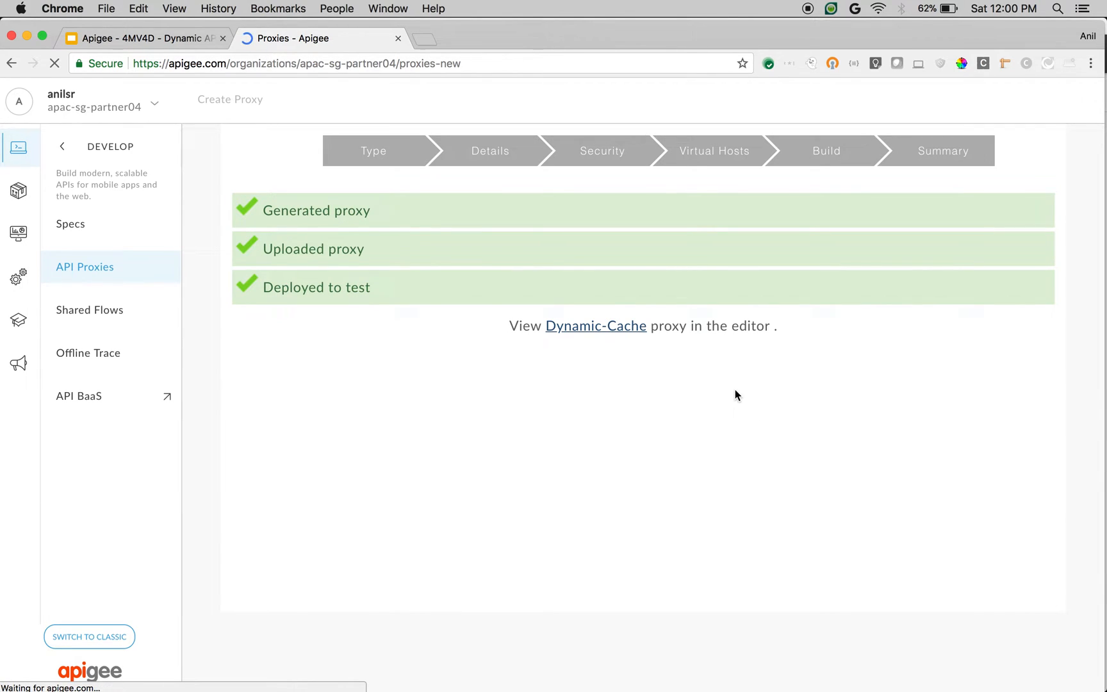
# Add a Response Cache policy step to the Dynamic-Cache request PreFlow in the Develop editor
pyautogui.click(596, 325)
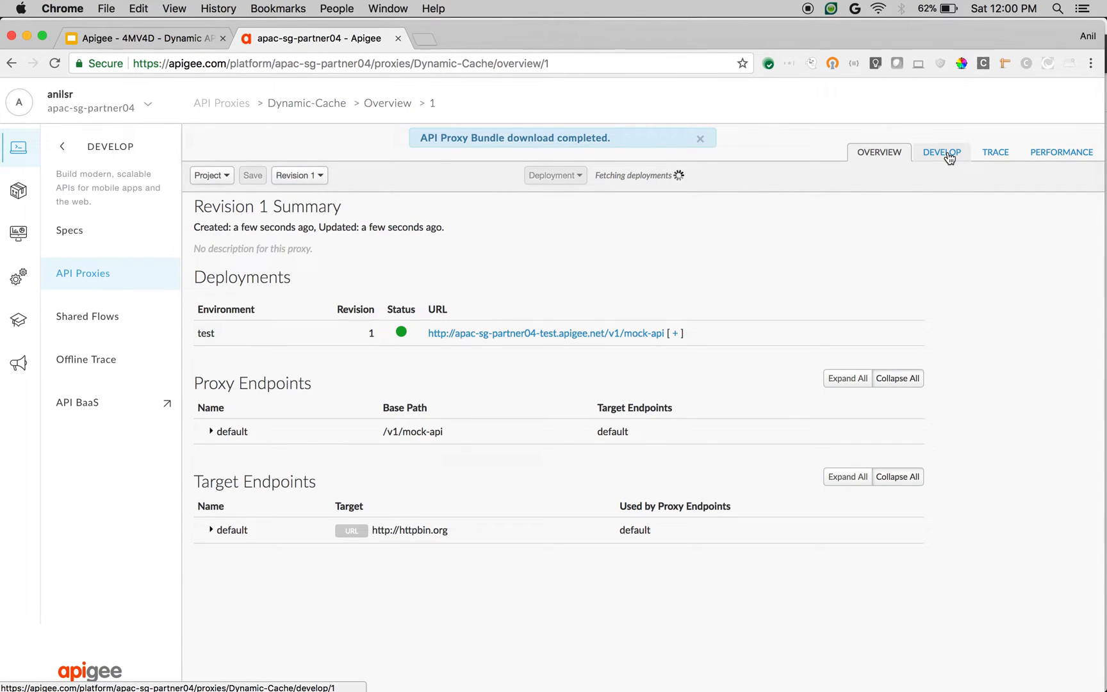
pyautogui.click(942, 151)
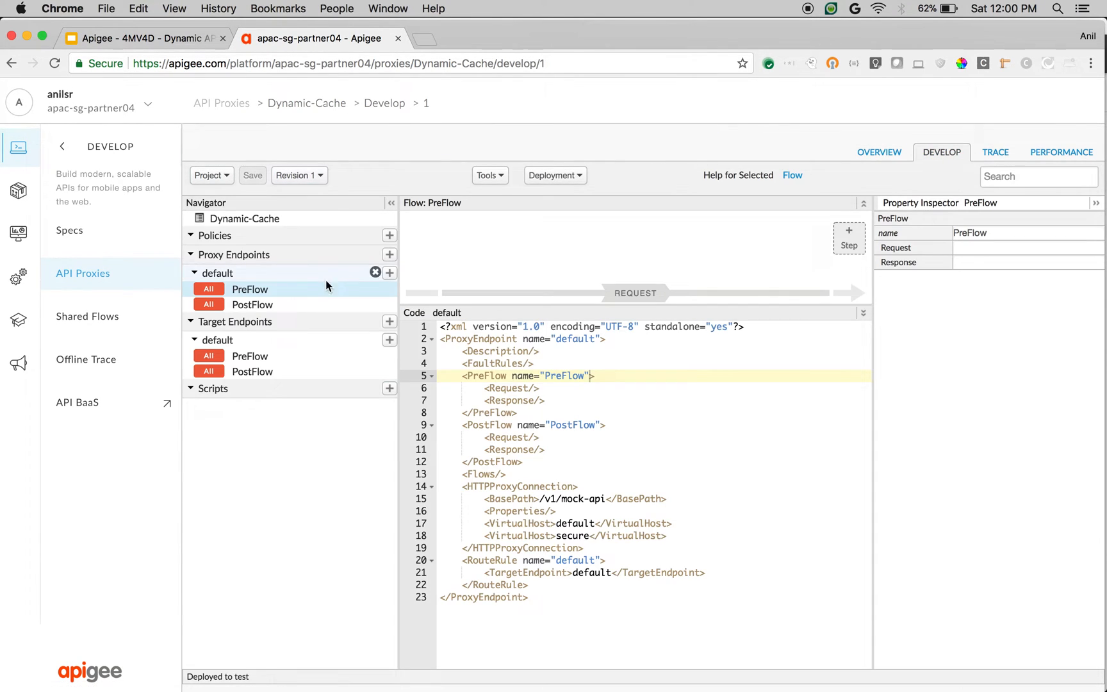
pyautogui.click(849, 233)
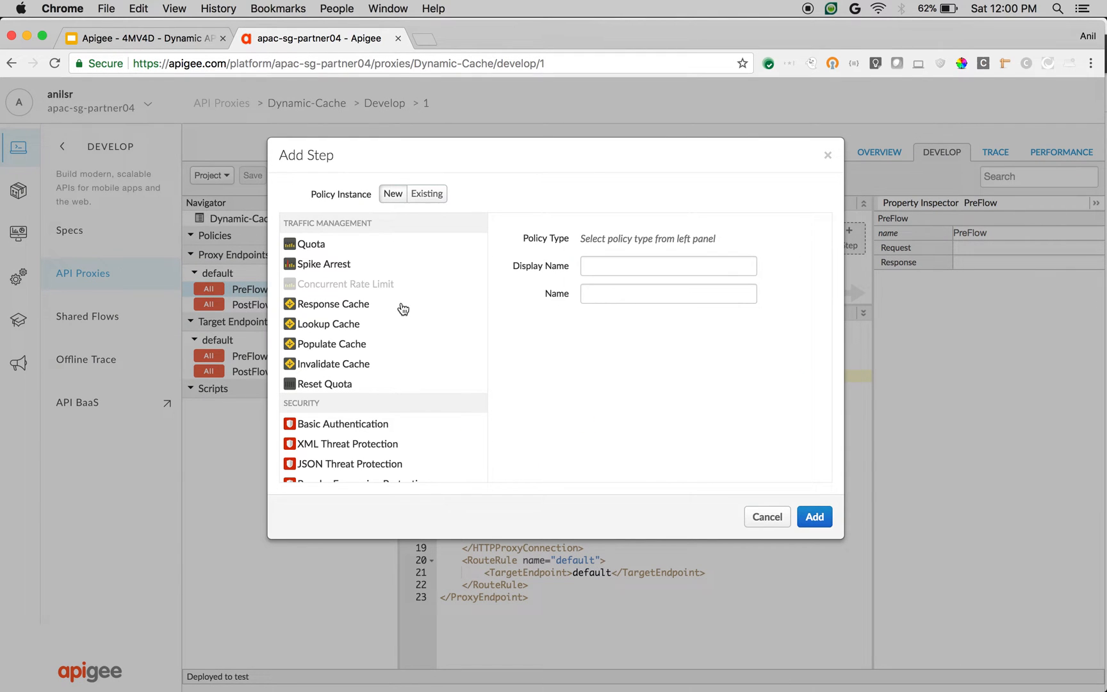
pyautogui.click(814, 517)
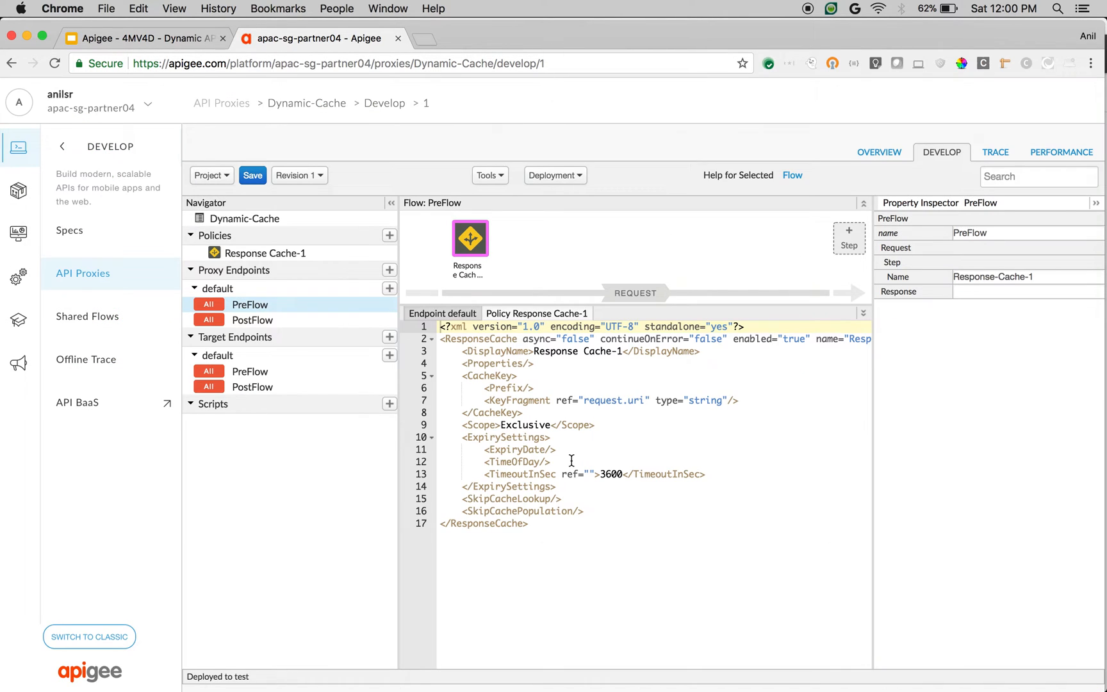
pyautogui.moveTo(605, 355)
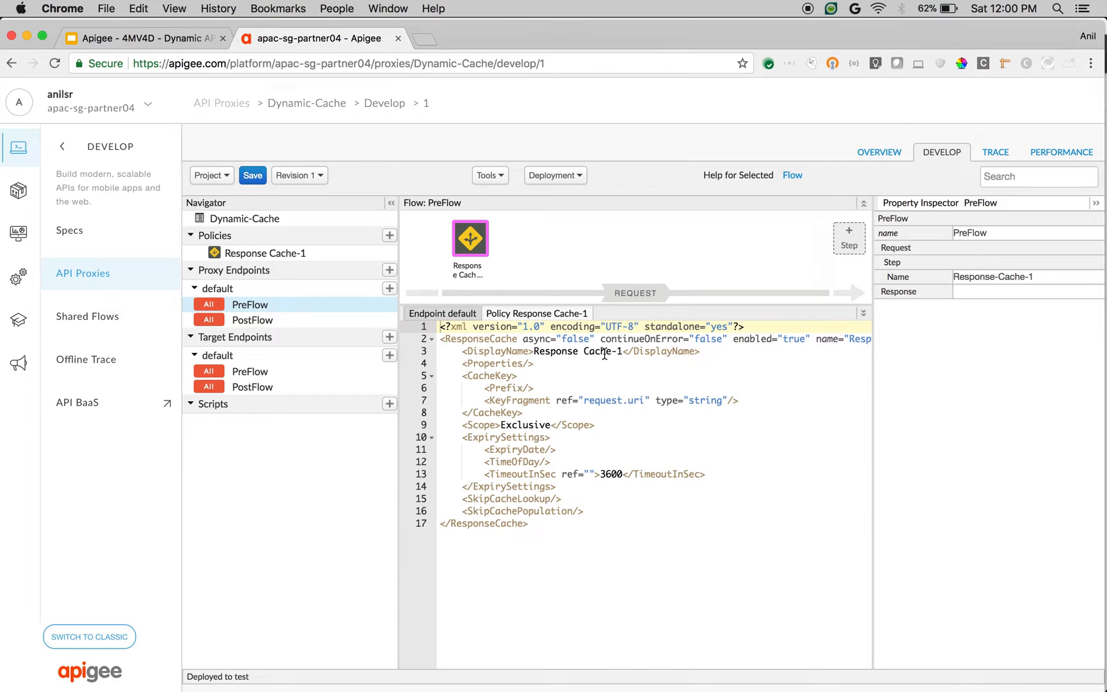
pyautogui.moveTo(522, 405)
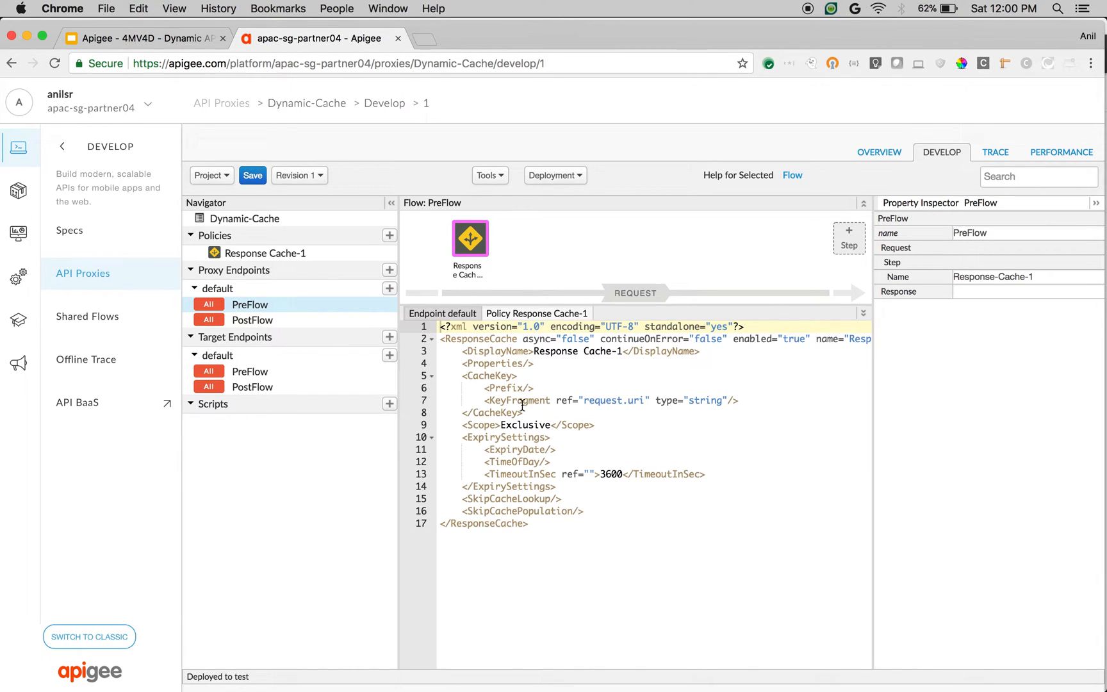
pyautogui.moveTo(599, 400)
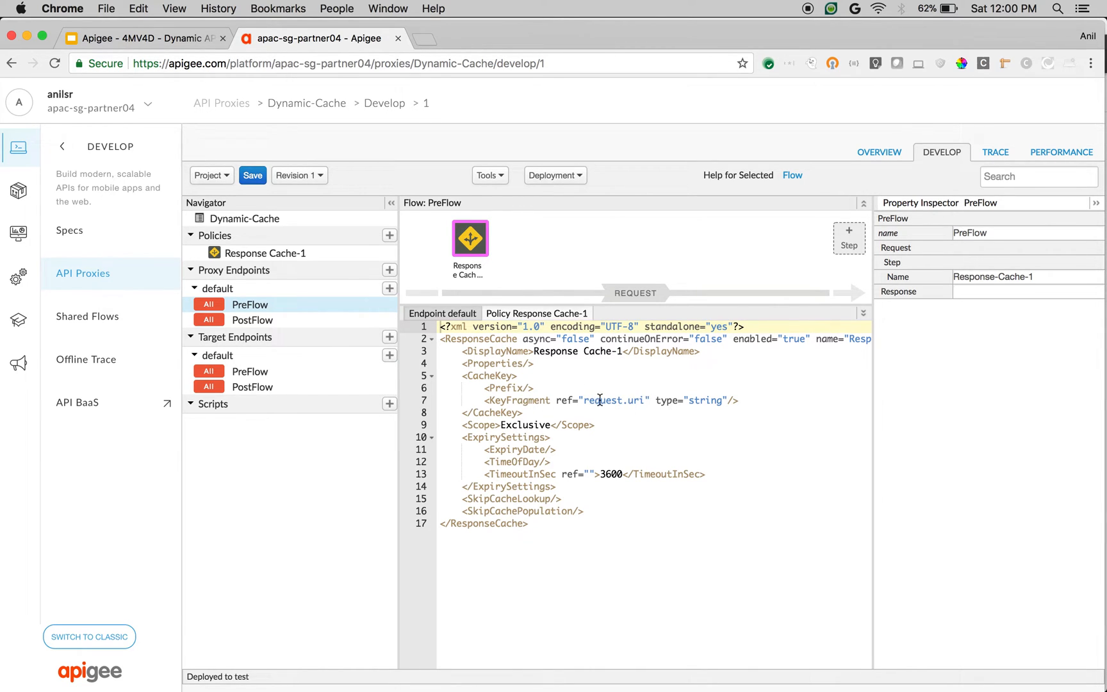
pyautogui.moveTo(664, 383)
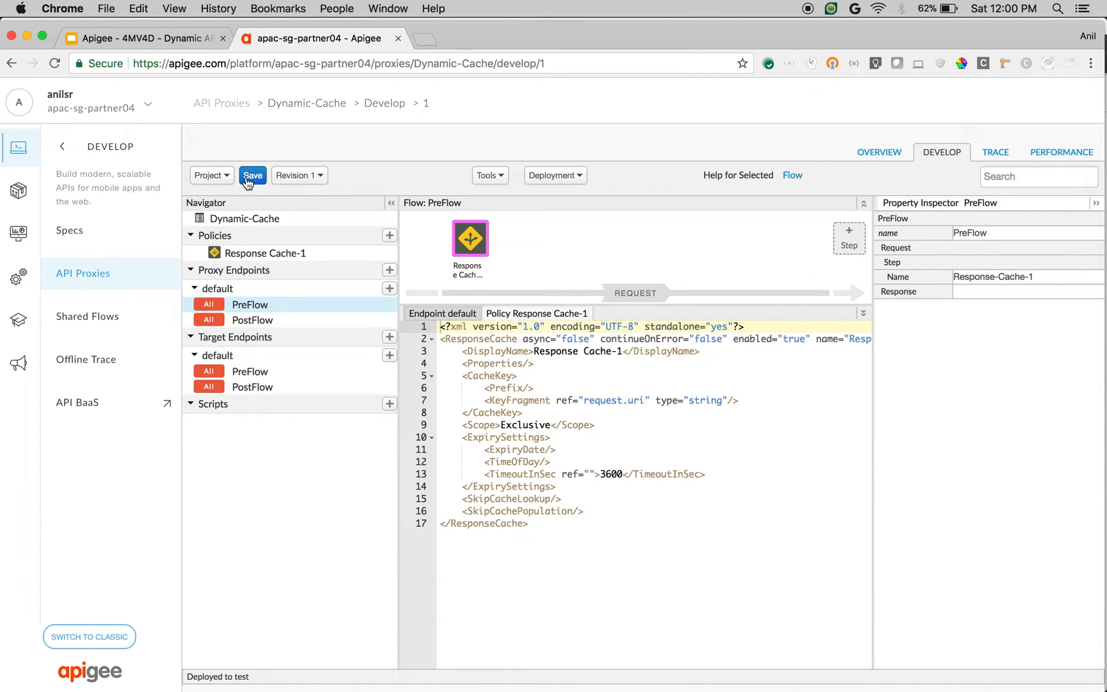
# Save the proxy as revision 1 with the request.uri-keyed cache policy in place
pyautogui.click(253, 176)
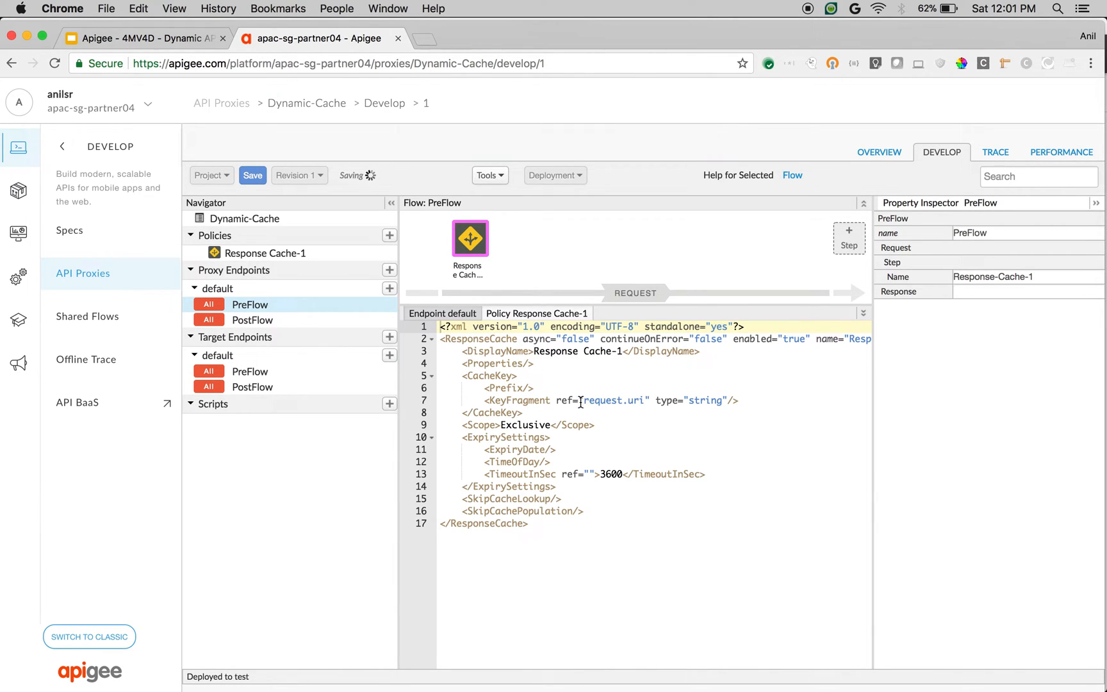
pyautogui.moveTo(696, 413)
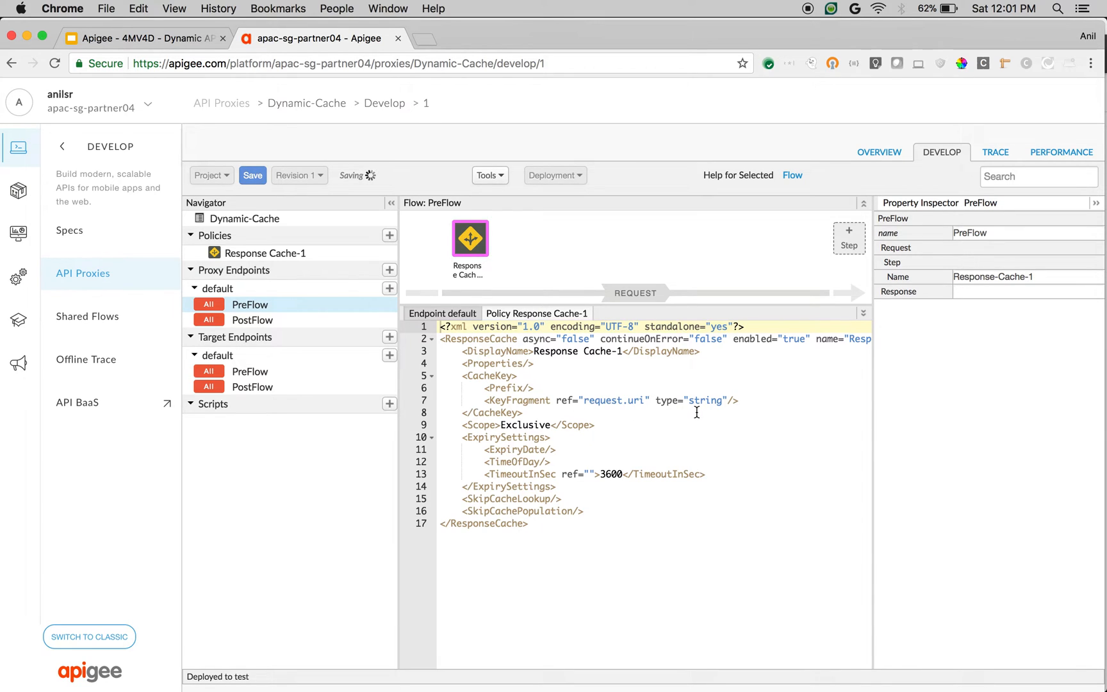
pyautogui.click(252, 175)
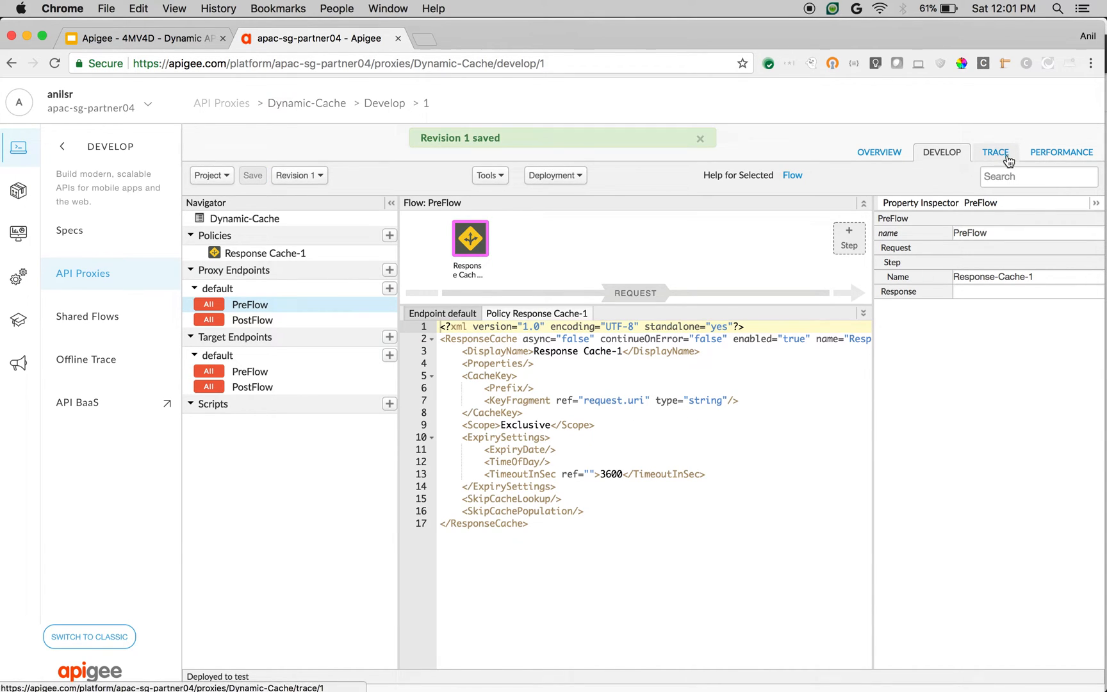
# With Trace running, send the /v1/mock-api/get request with partnerid 100 and name anil and inspect the transaction
pyautogui.click(995, 152)
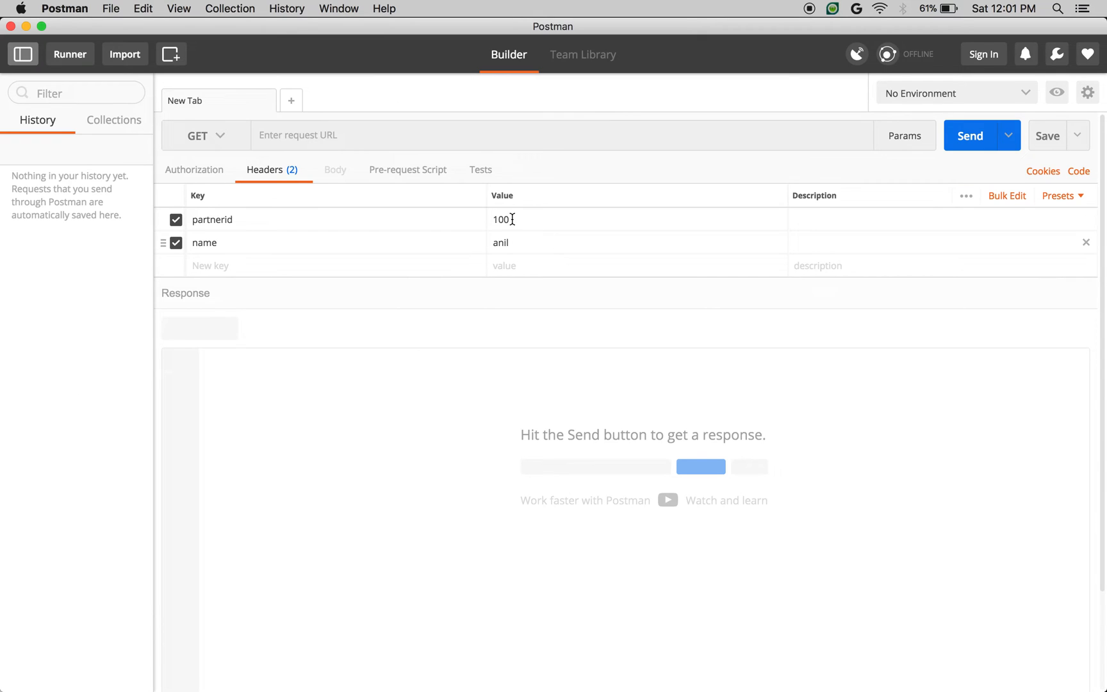
pyautogui.write('http://apac-sg-partner04-test.apigee.net/v1/mock-api/get')
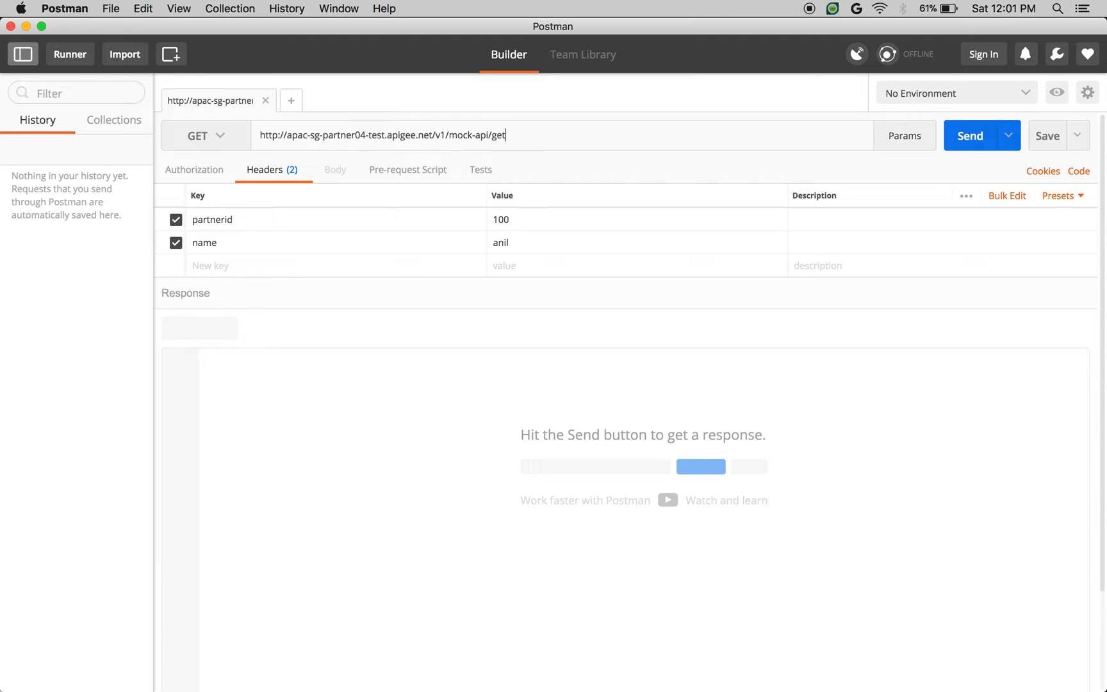
pyautogui.moveTo(267, 225)
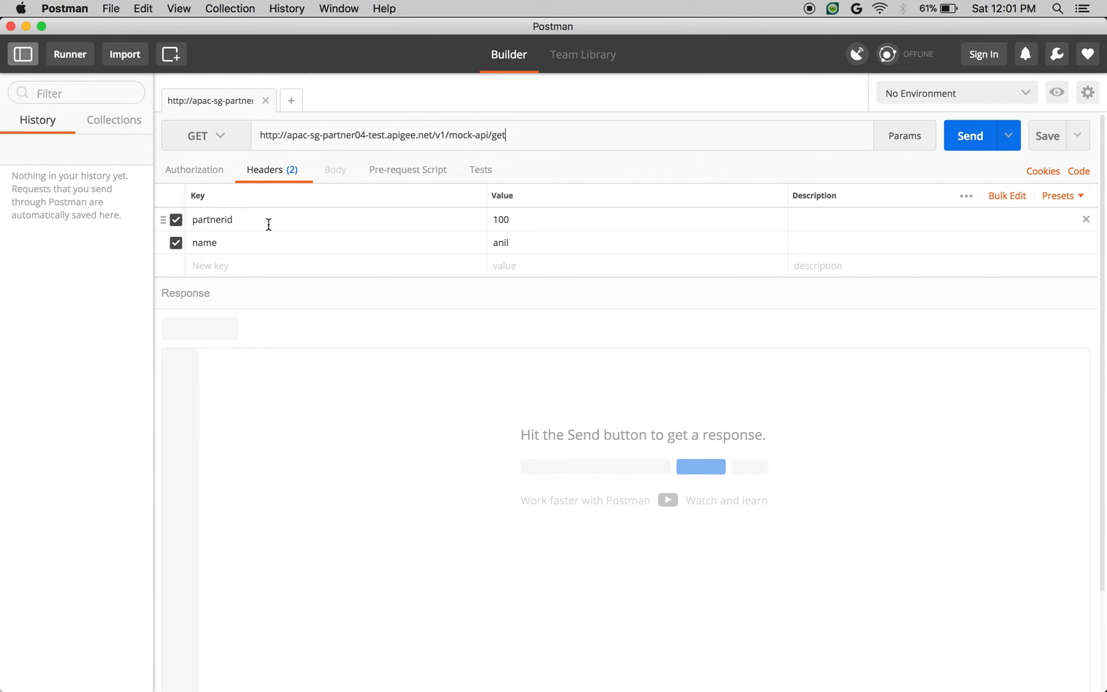
pyautogui.click(967, 136)
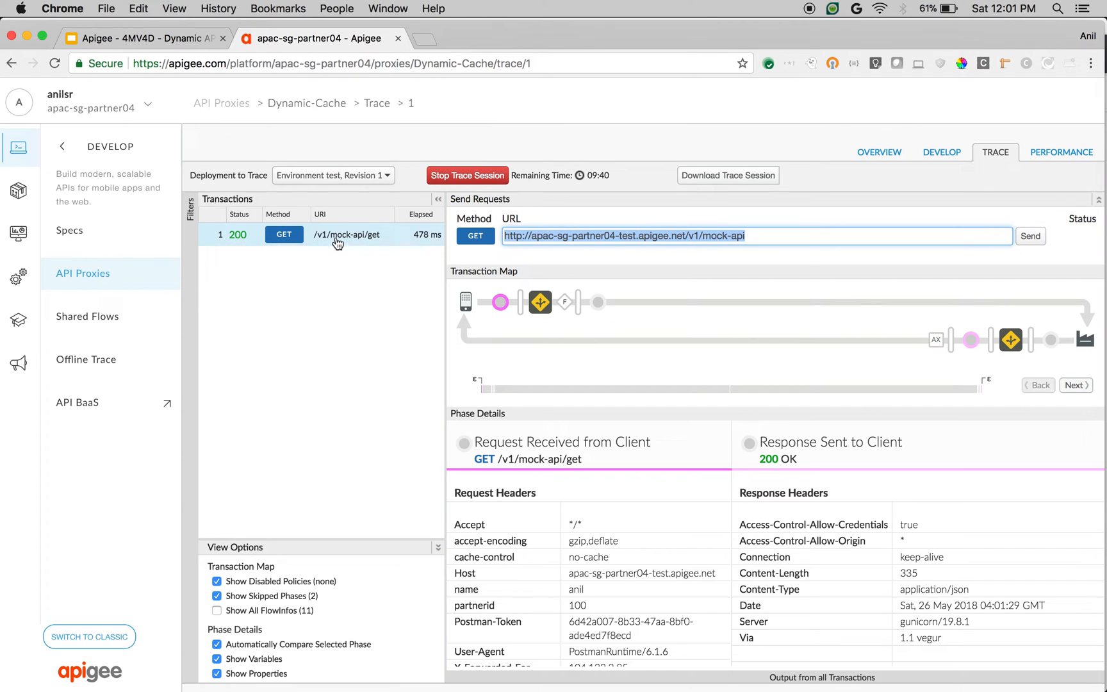
pyautogui.click(1029, 236)
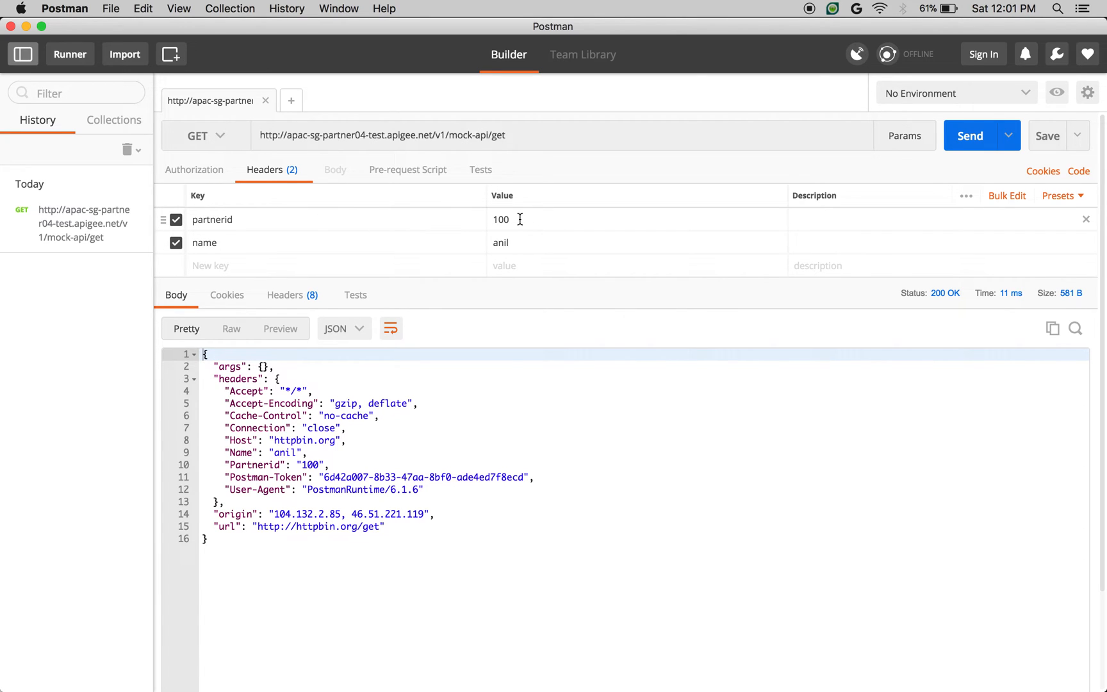
# Change the headers to partnerid 200 and name sagar and resend, still receiving the cached anil/100 response
pyautogui.write('20')
pyautogui.write('saga')
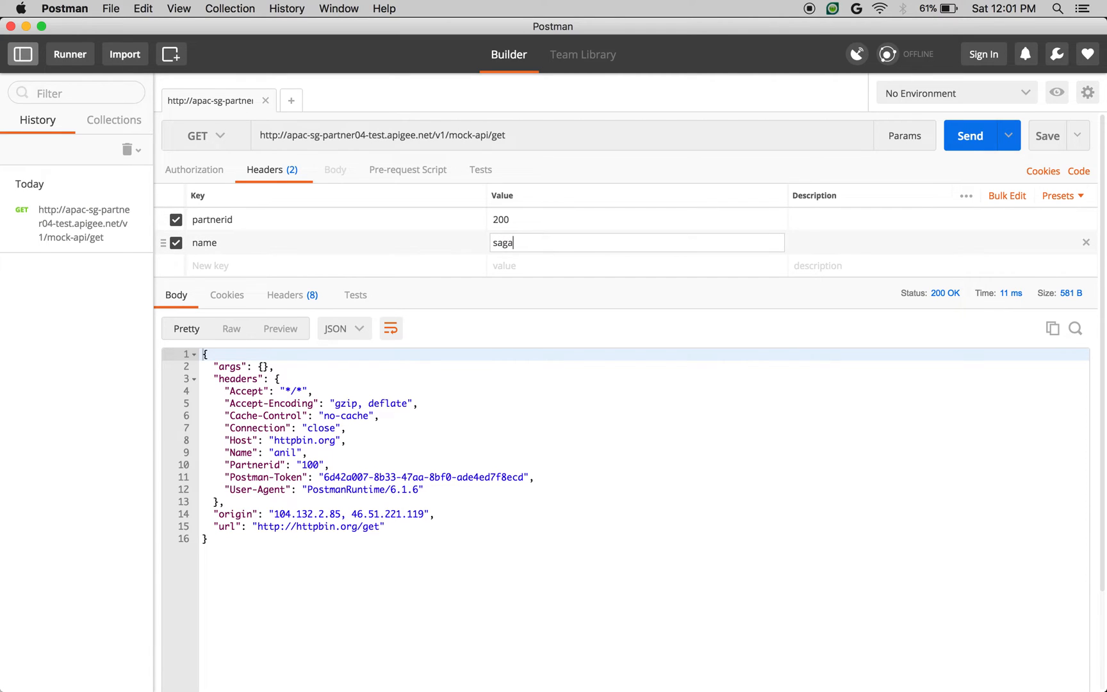
pyautogui.write('r')
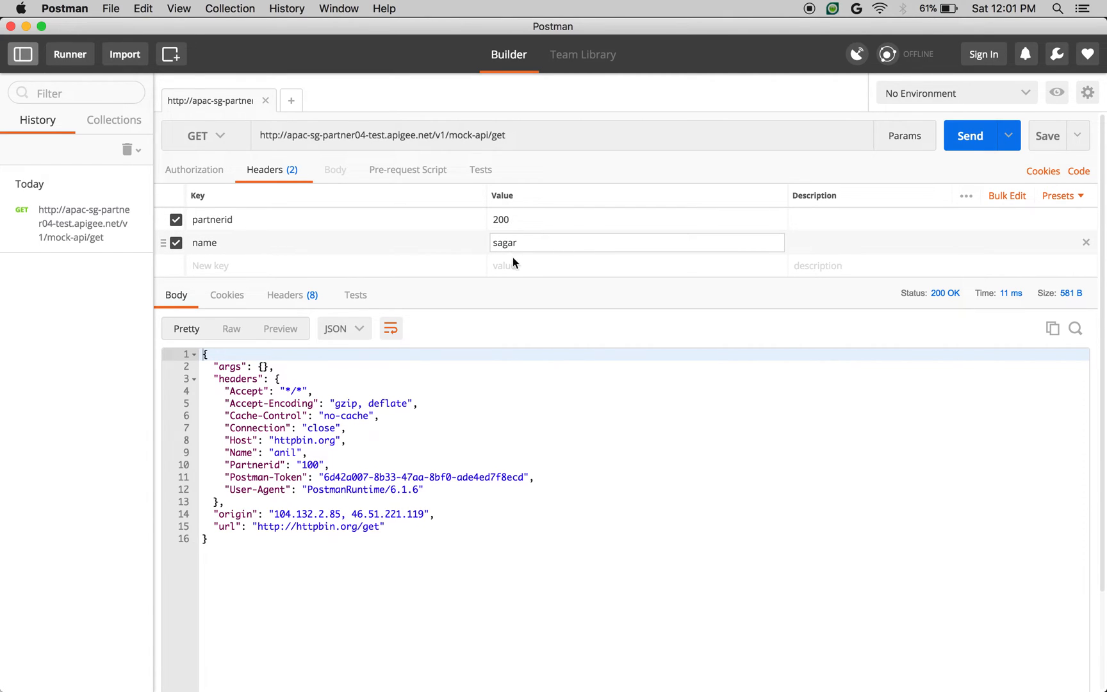
pyautogui.moveTo(971, 136)
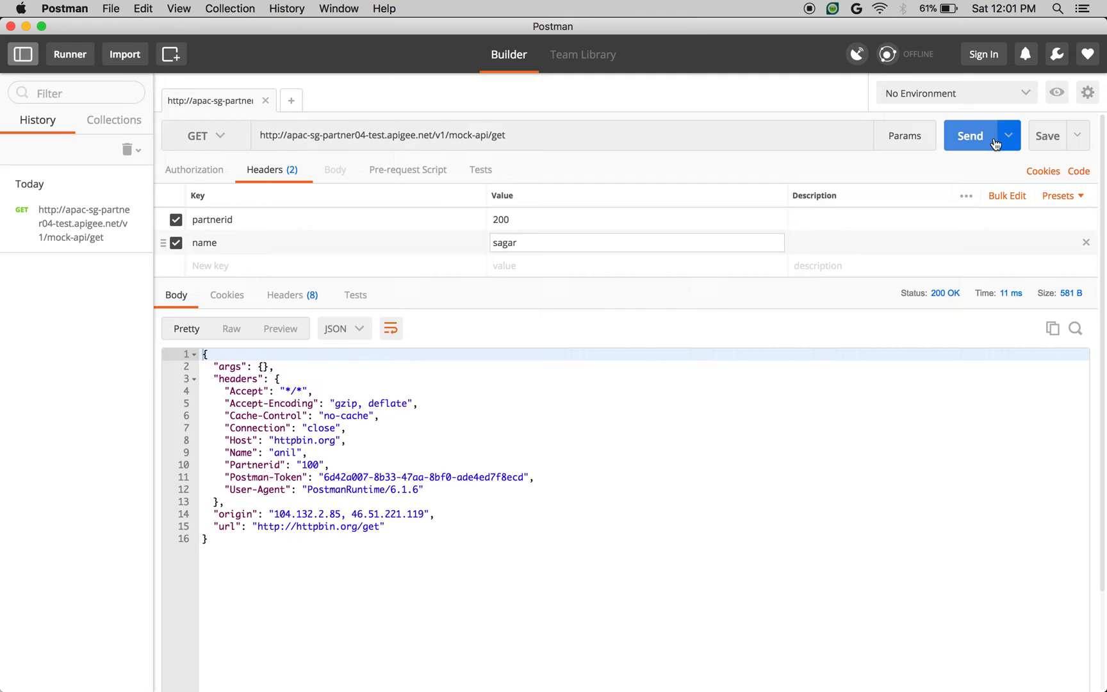
pyautogui.click(970, 136)
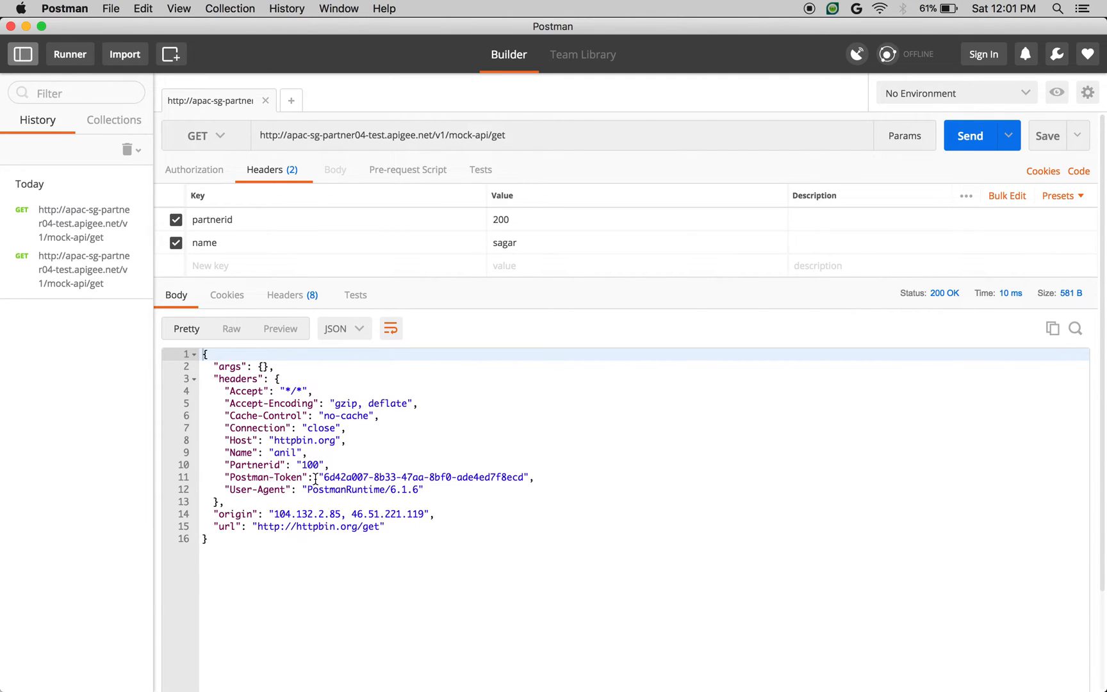
pyautogui.moveTo(472, 131)
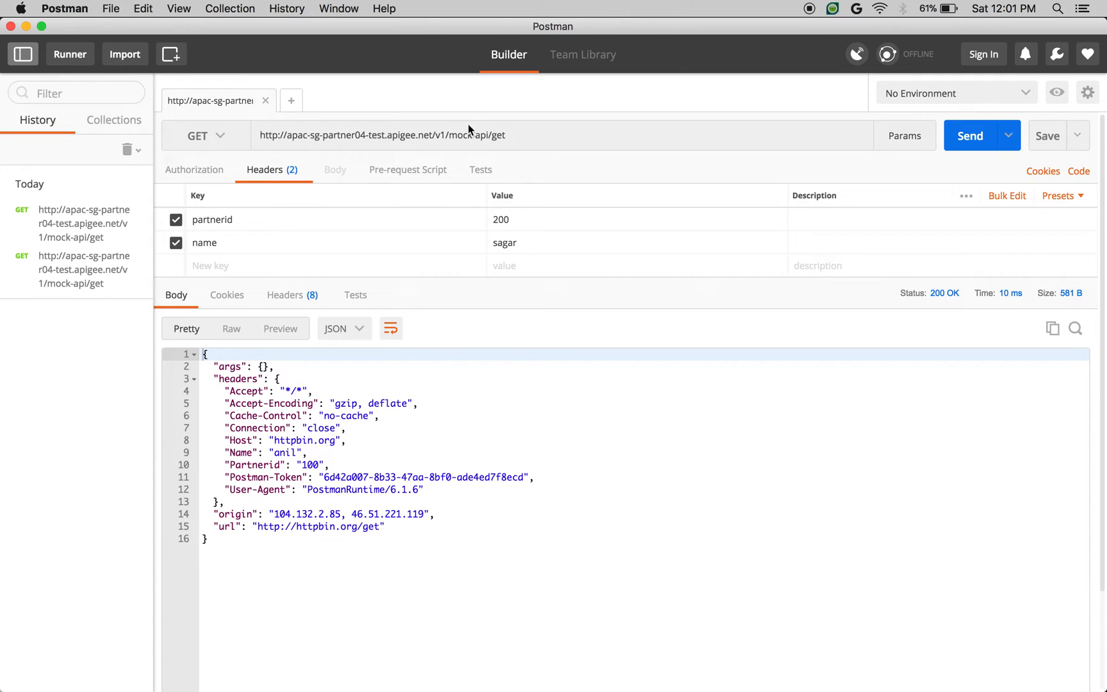
pyautogui.moveTo(217, 213)
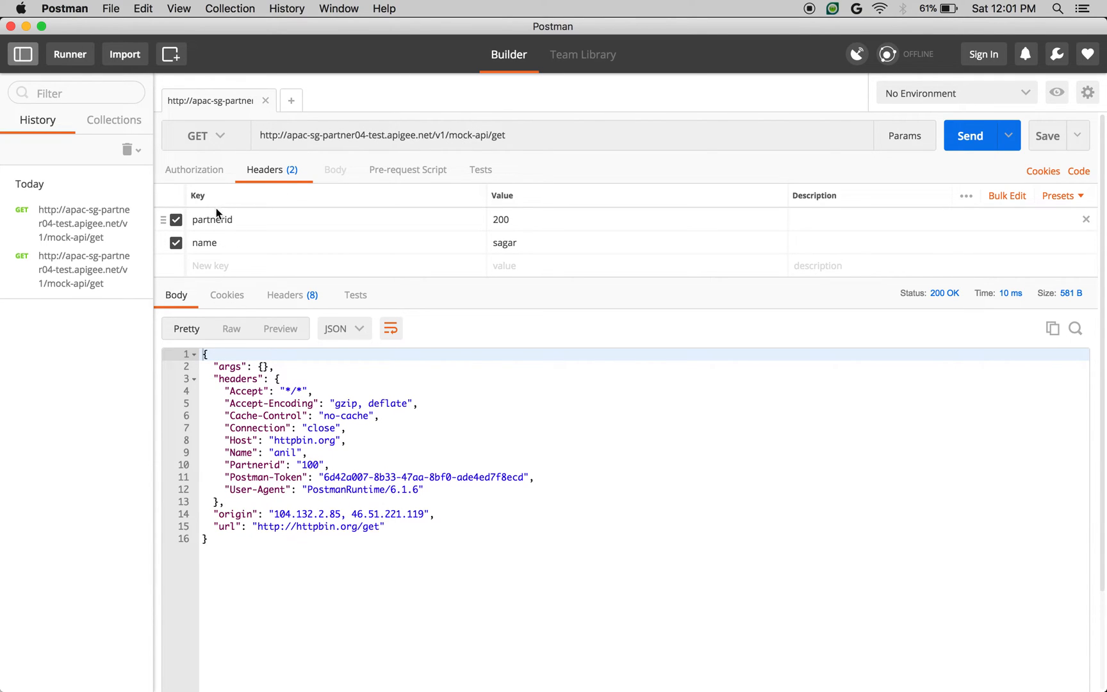
pyautogui.moveTo(259, 215)
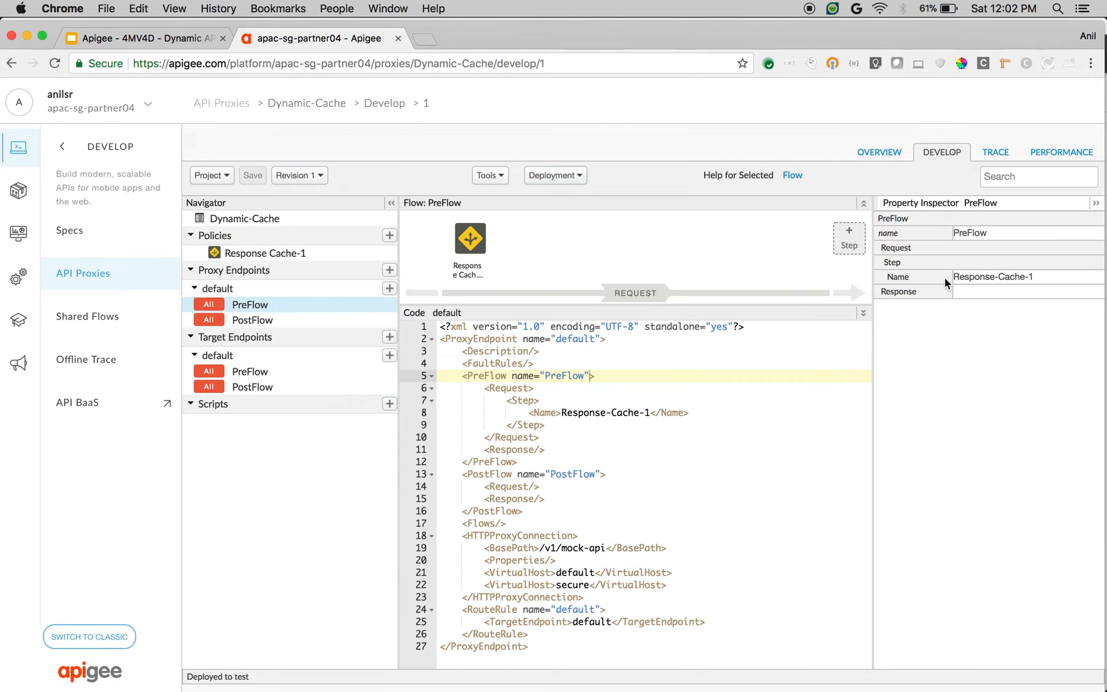
# Add request.header.partnerid and request.header.name KeyFragments to Response Cache-1 and save the proxy
pyautogui.click(469, 237)
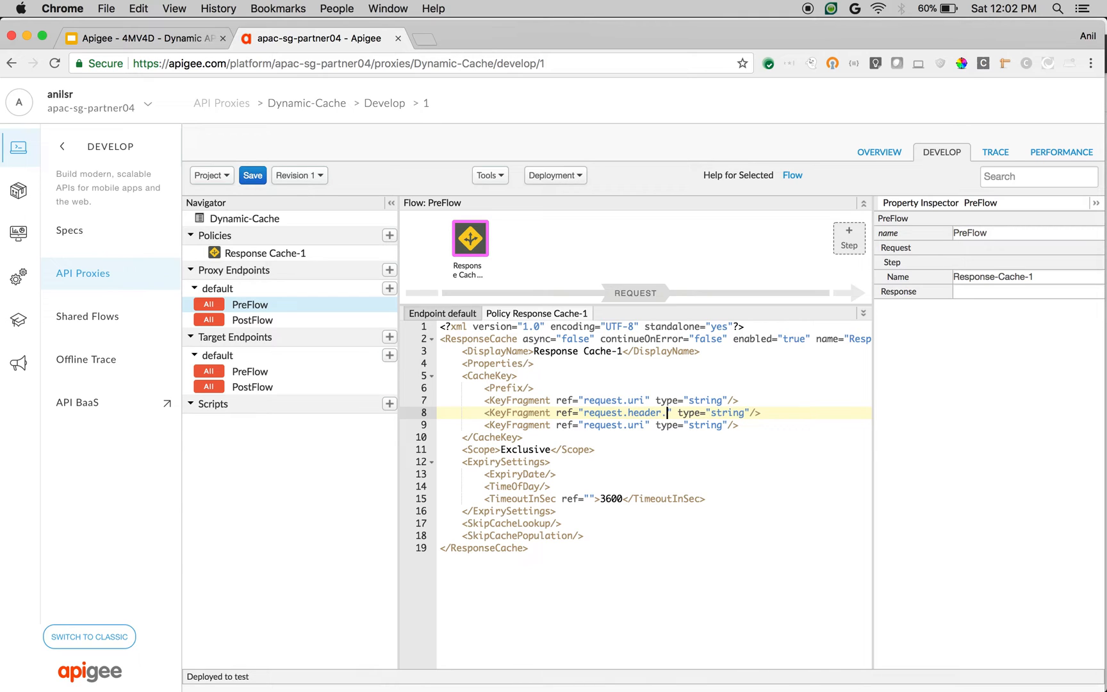
pyautogui.write('partnerid')
pyautogui.click(653, 424)
pyautogui.write('header.name')
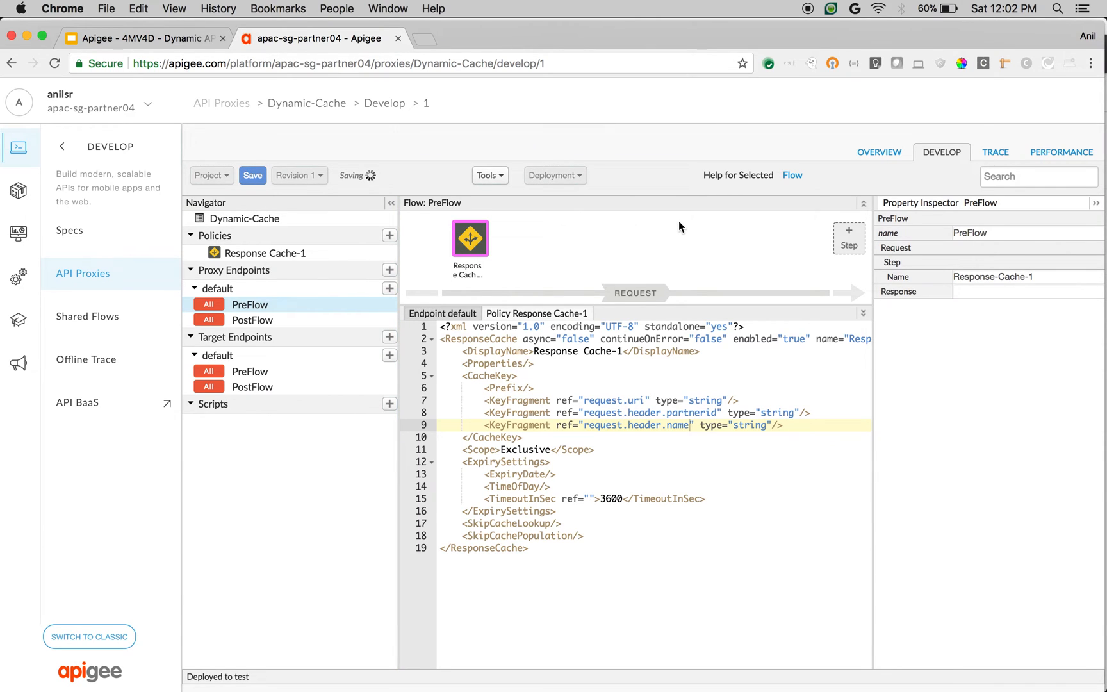
pyautogui.moveTo(632, 400)
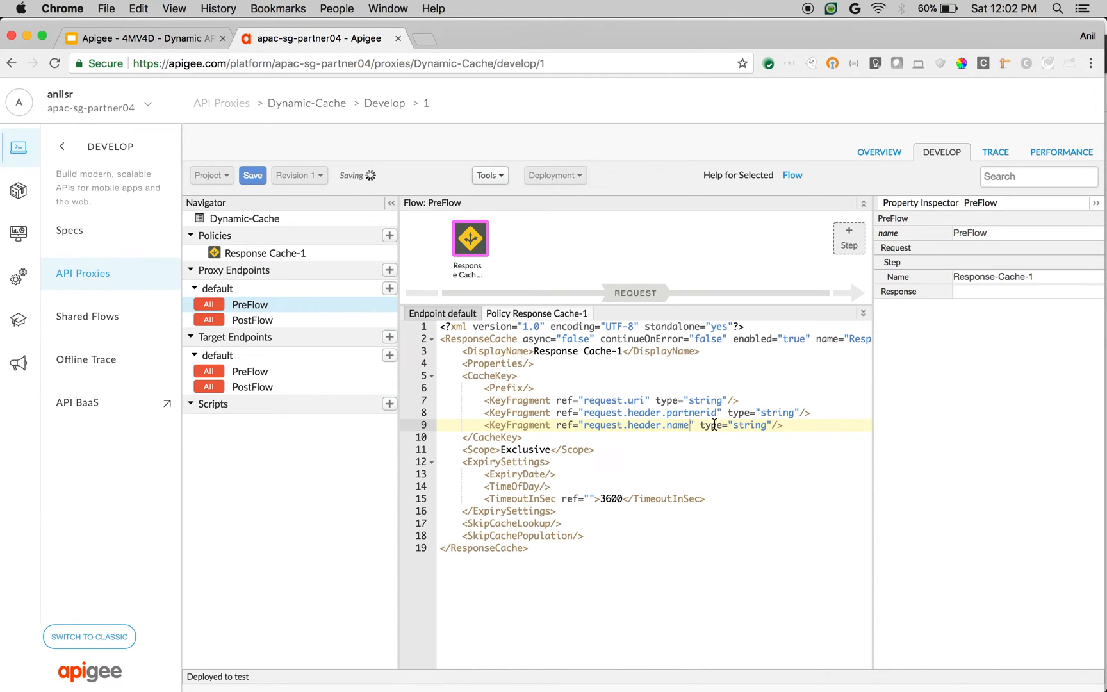
pyautogui.click(995, 151)
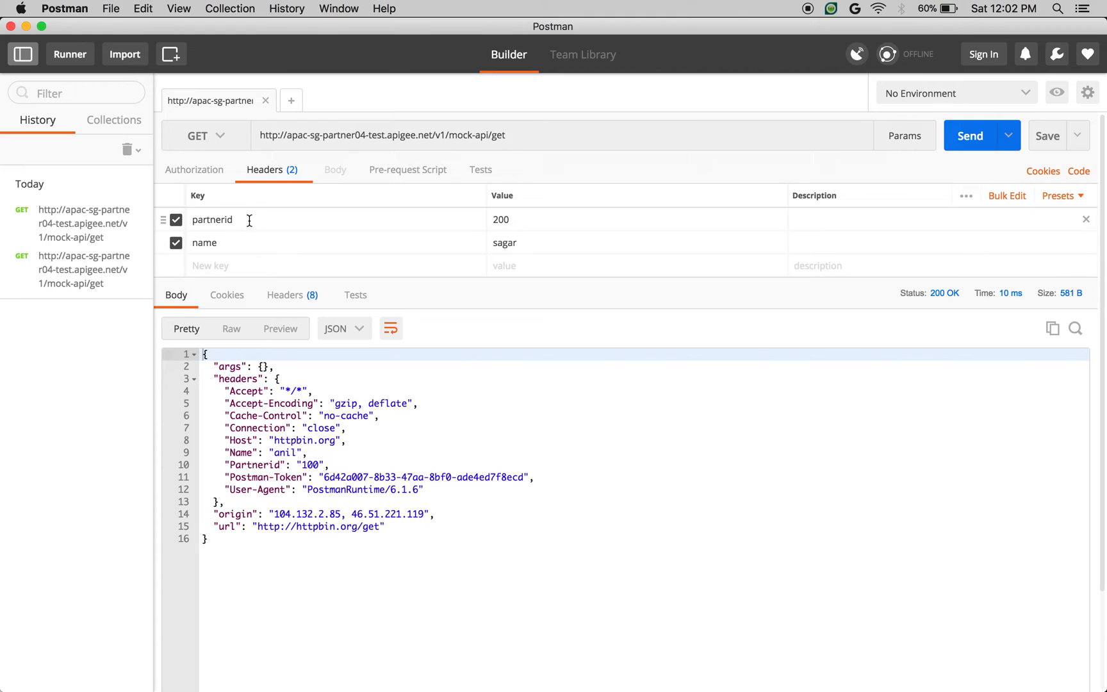
pyautogui.moveTo(970, 136)
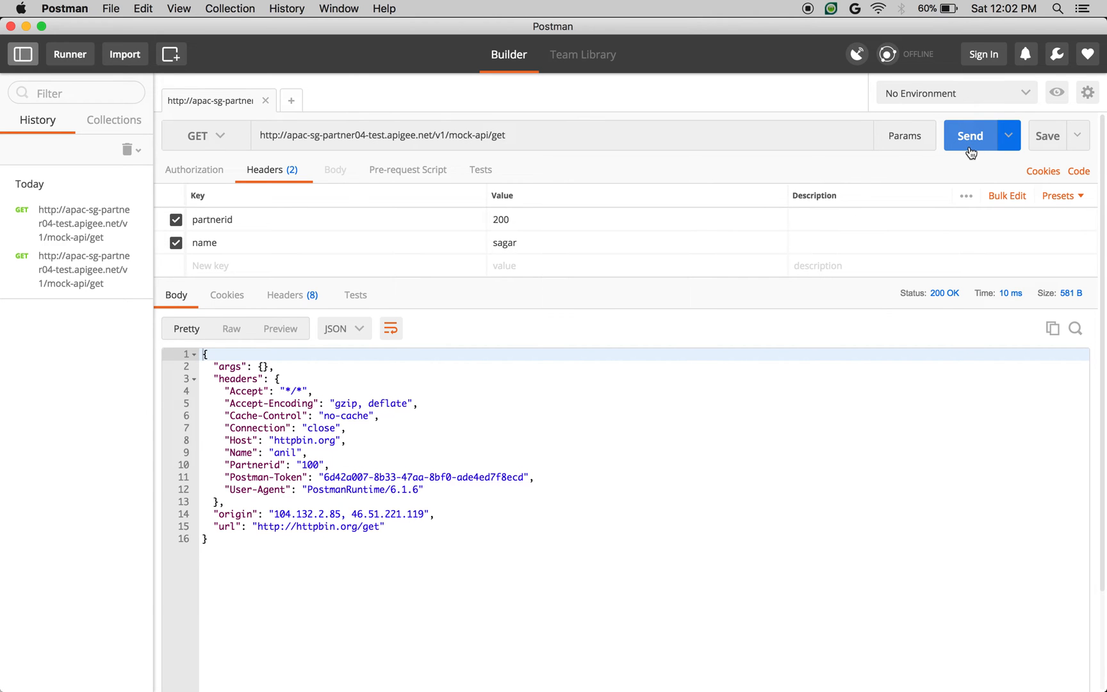
# Resend with partnerid 200 and name sagar, then send again with partnerid 300 and name anilsagar
pyautogui.click(970, 136)
pyautogui.write('anil')
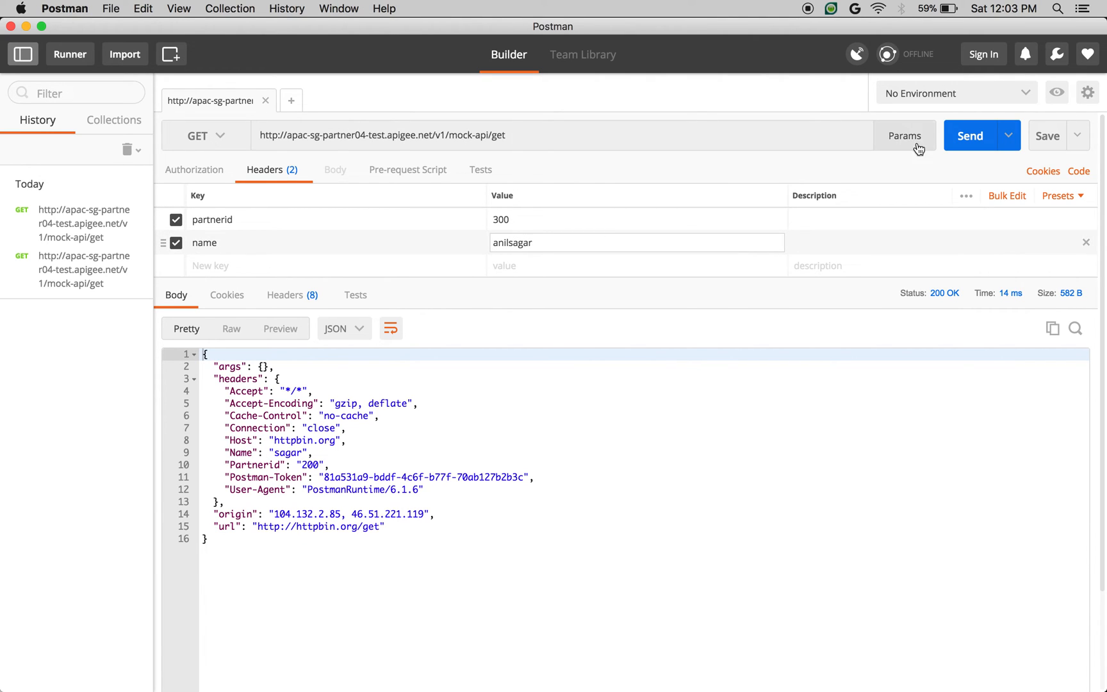
pyautogui.click(969, 136)
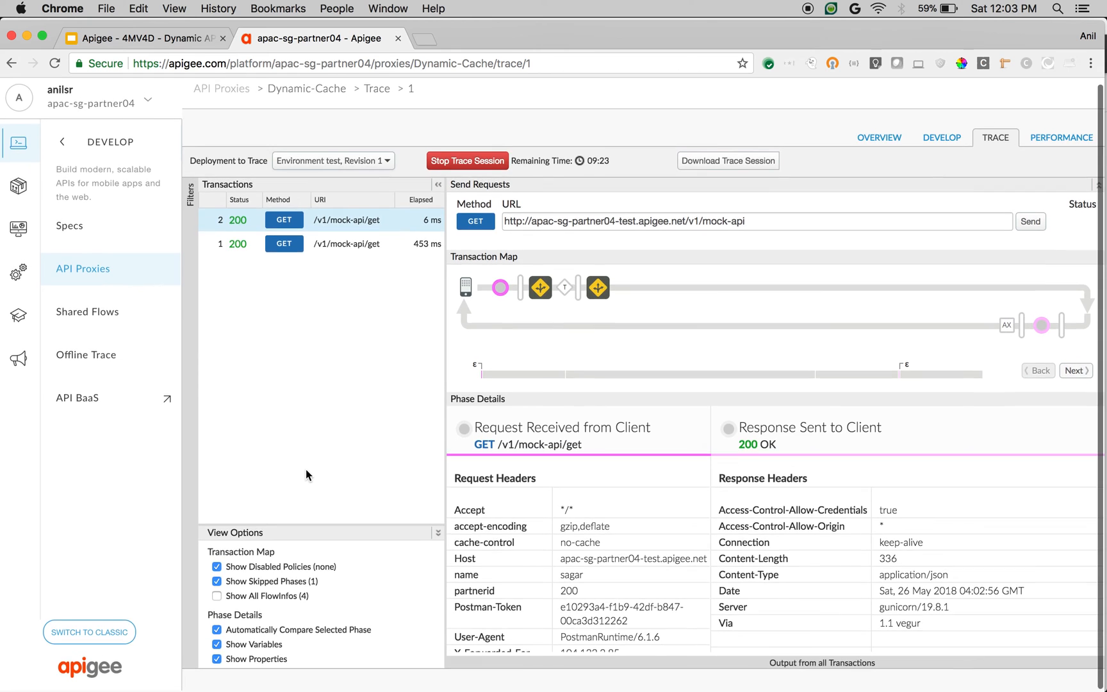
# Inspect transaction 3's Response Cache variables, finding responsecache.cachekey with partnerid 300 and anilsagar
pyautogui.click(1030, 220)
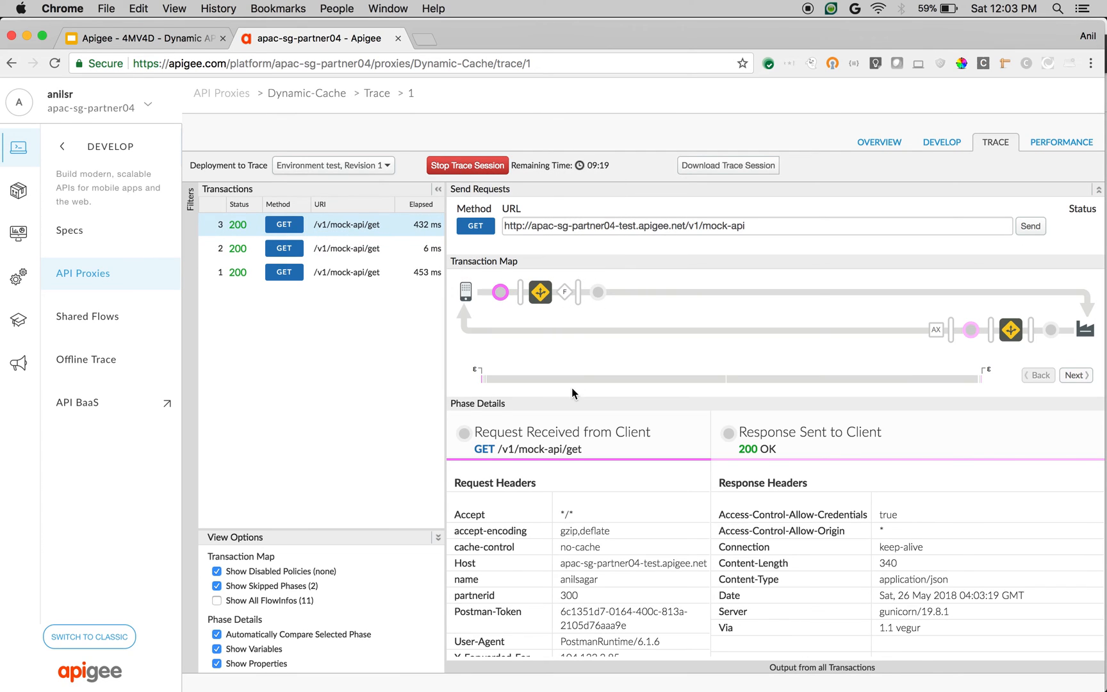
pyautogui.click(539, 292)
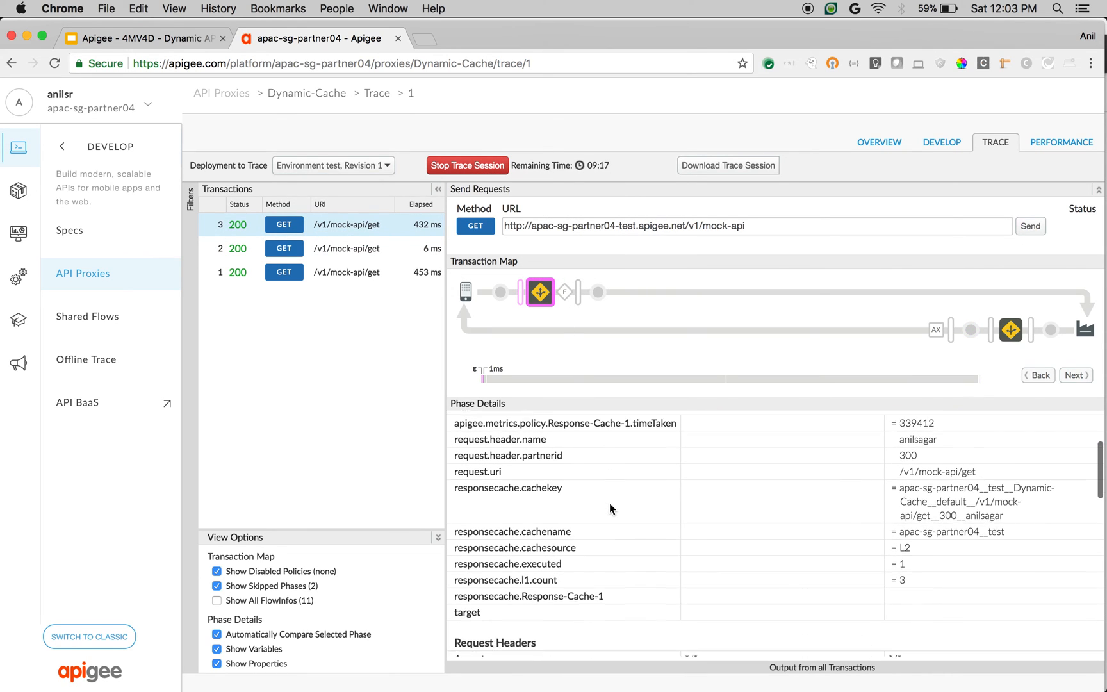
pyautogui.scroll(-3)
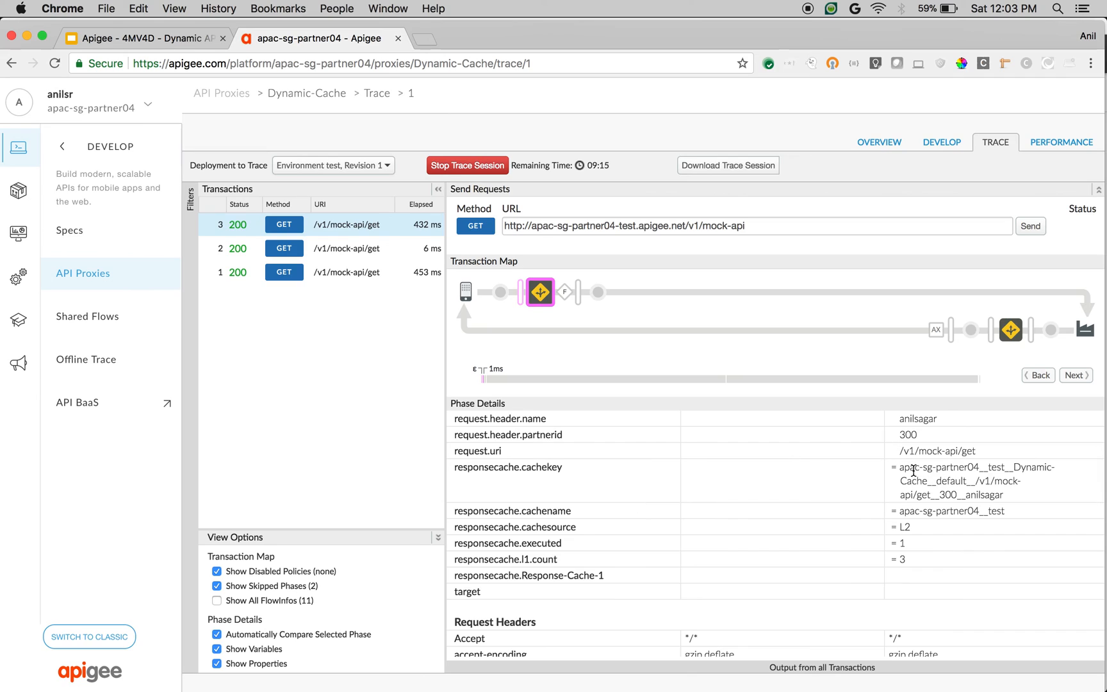